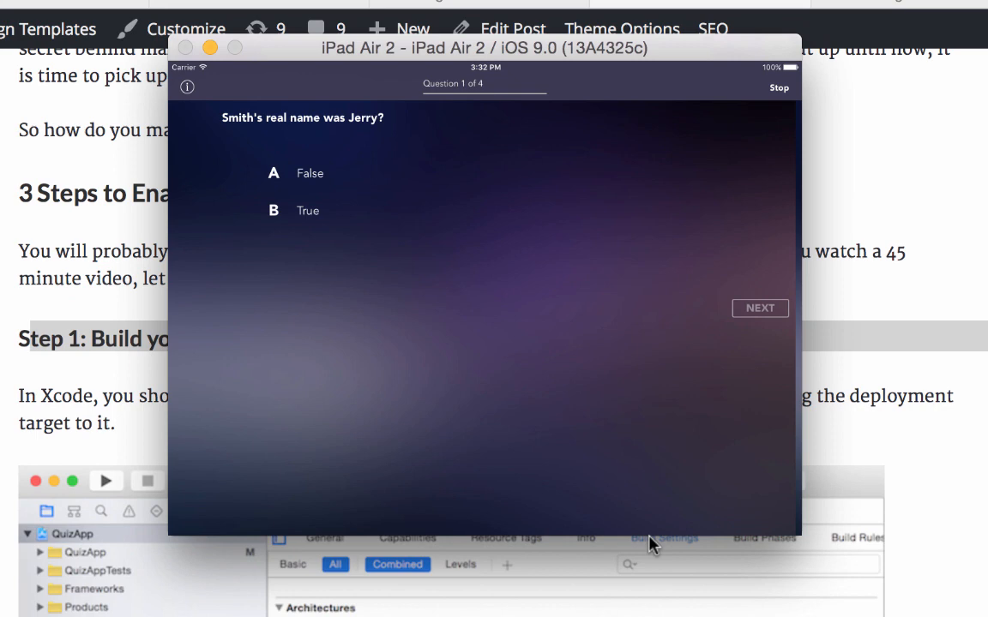
mouse_move(648, 512)
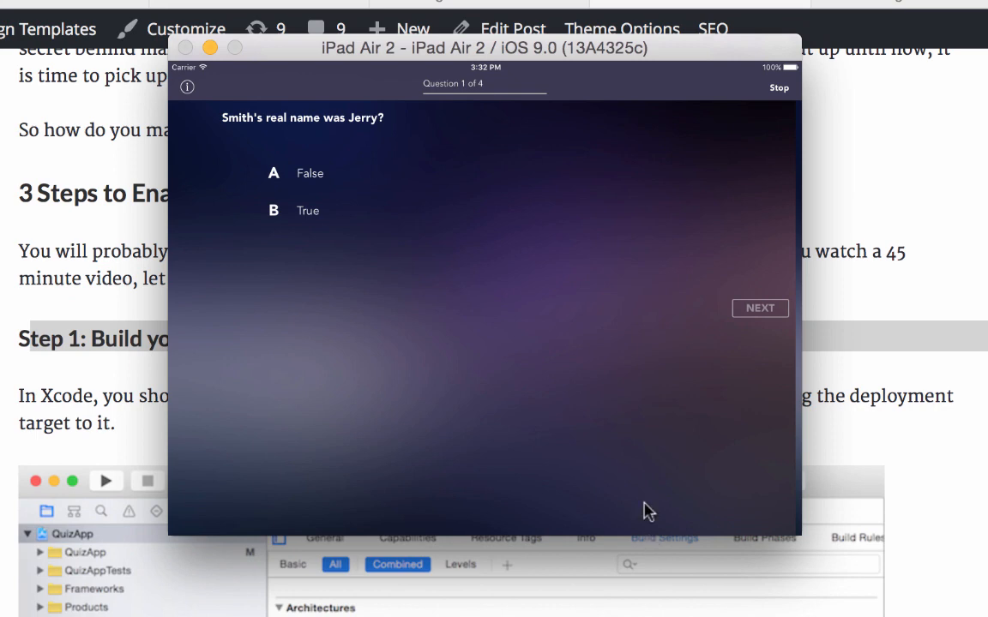
mouse_move(804, 297)
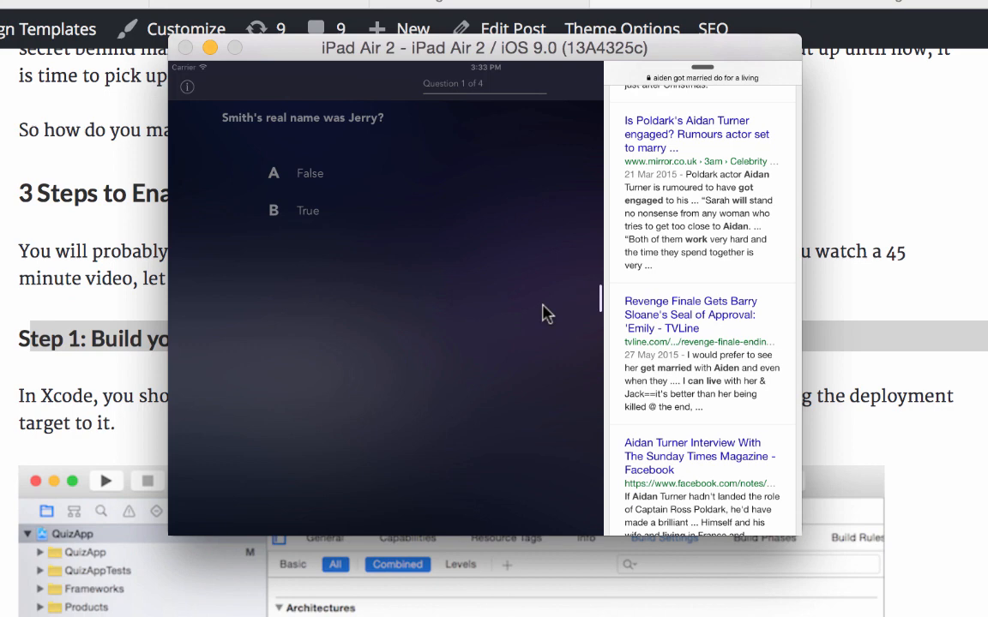
mouse_move(603, 307)
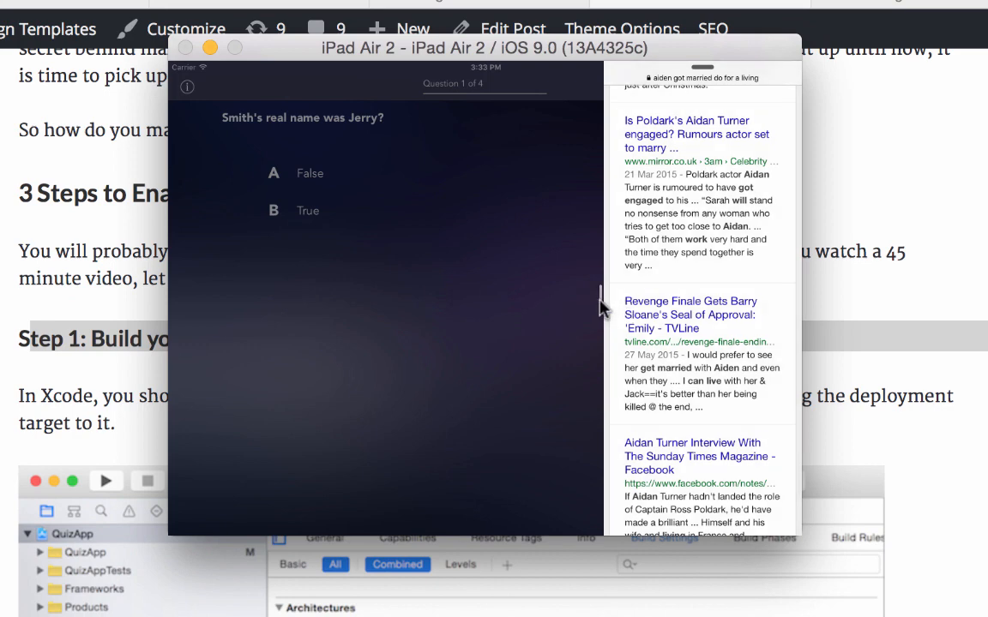
Pin the Slide Over search results into Split View beside the quiz app.
click(104, 480)
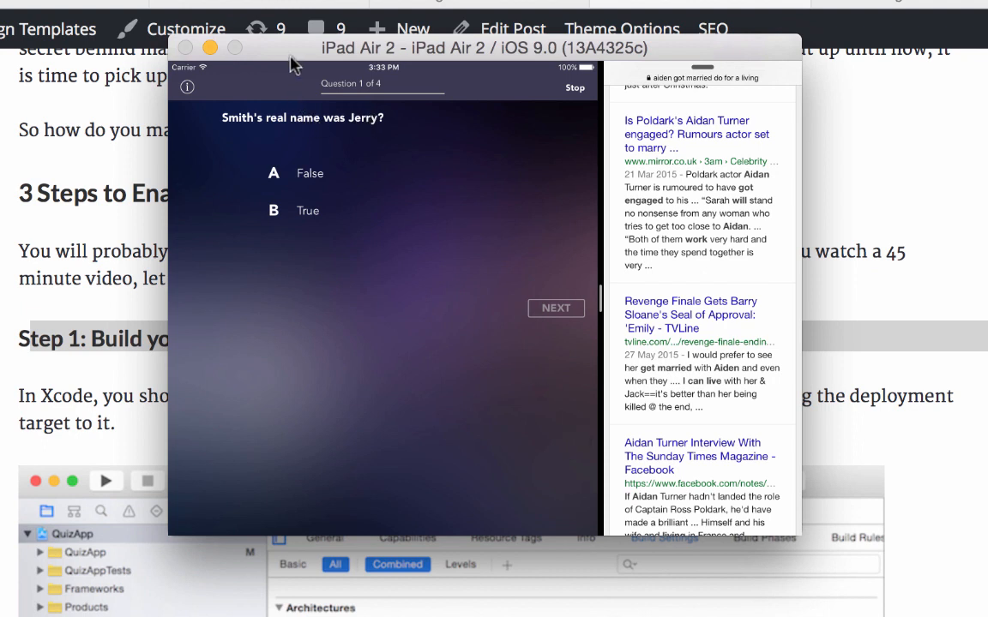
mouse_move(404, 333)
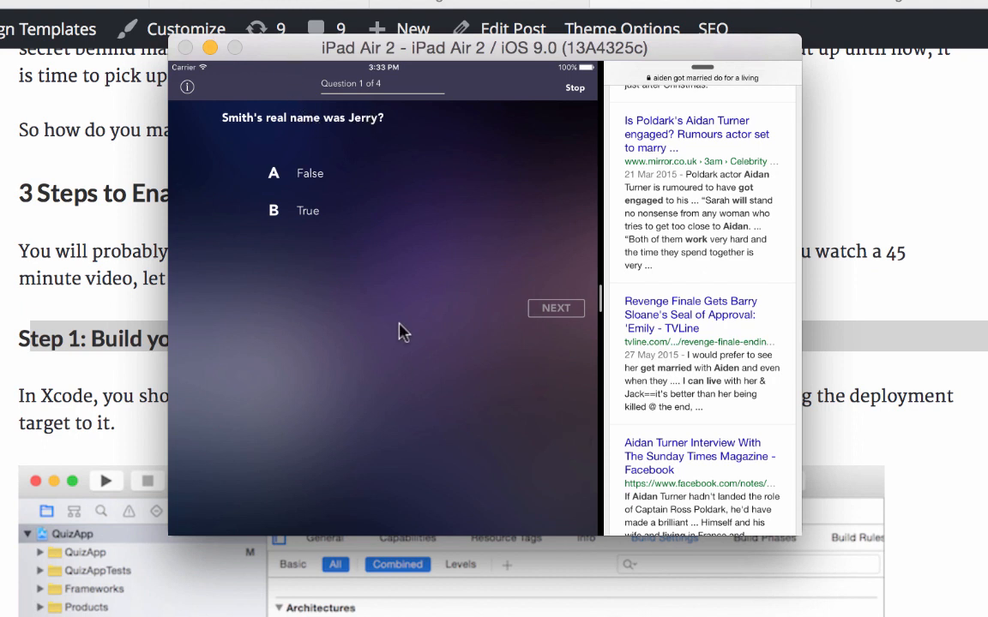
mouse_move(660, 317)
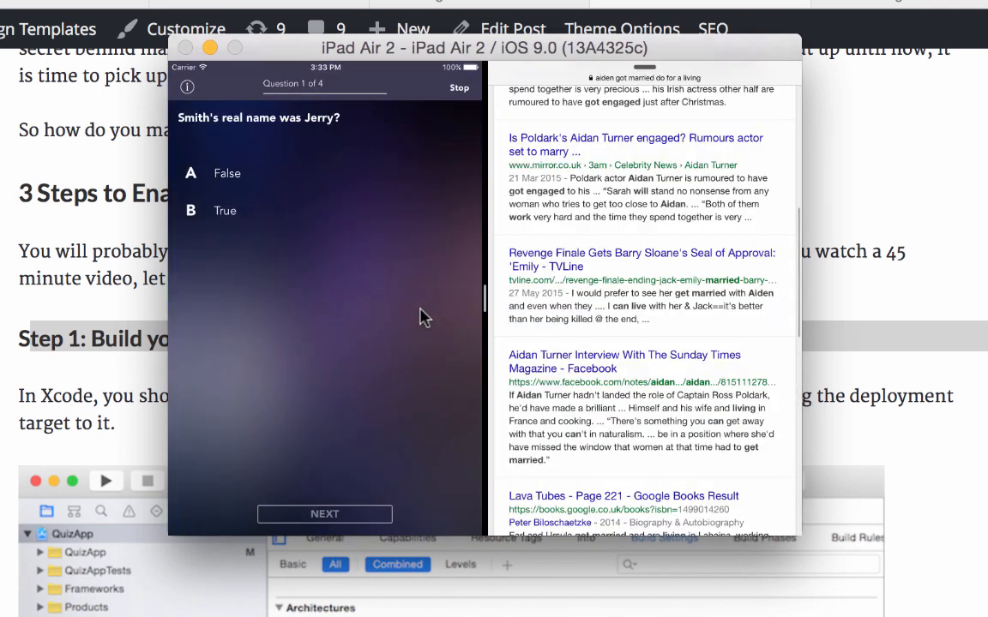
mouse_move(334, 303)
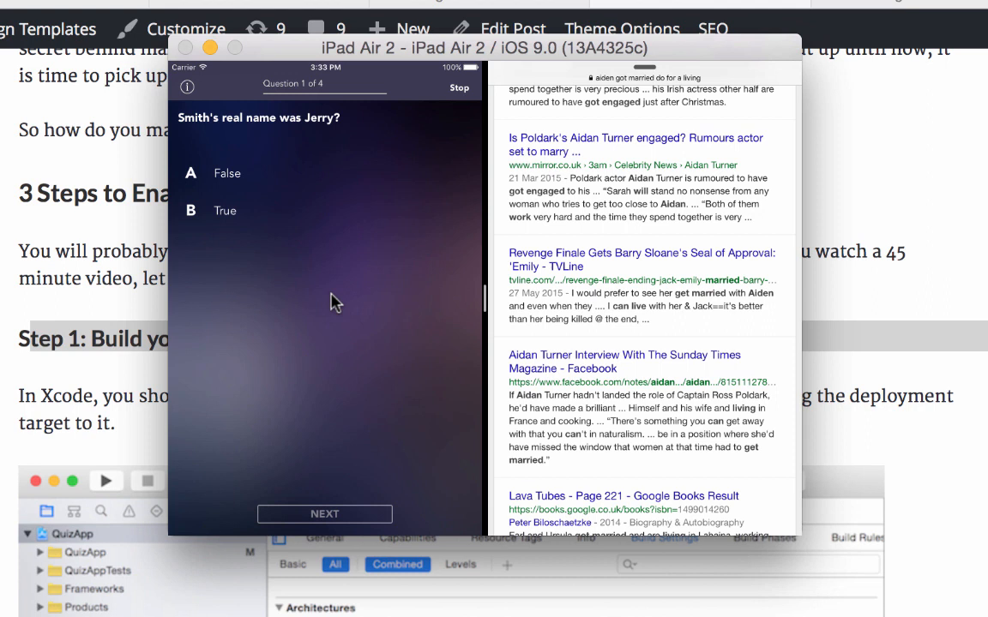
mouse_move(500, 264)
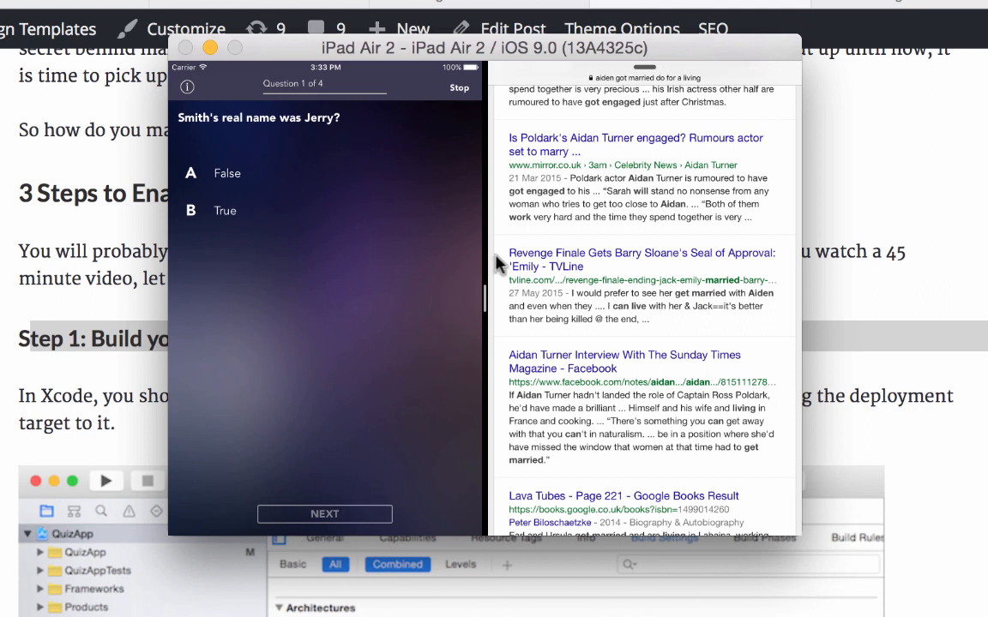
mouse_move(342, 514)
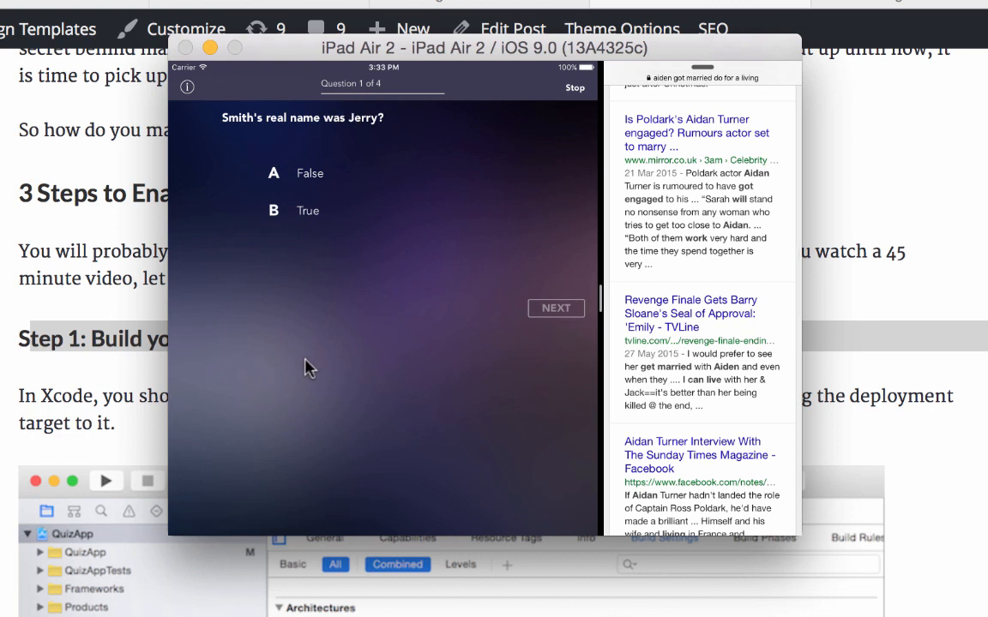
mouse_move(391, 184)
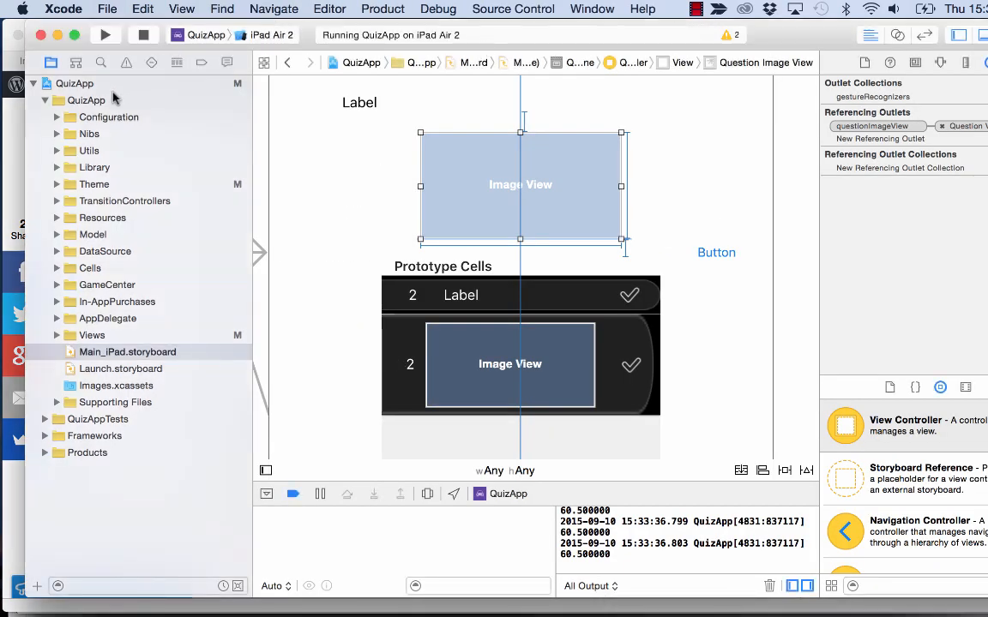
Show the QuizApp project's Build Settings to check Base SDK is Latest iOS (iOS 9.0).
click(73, 84)
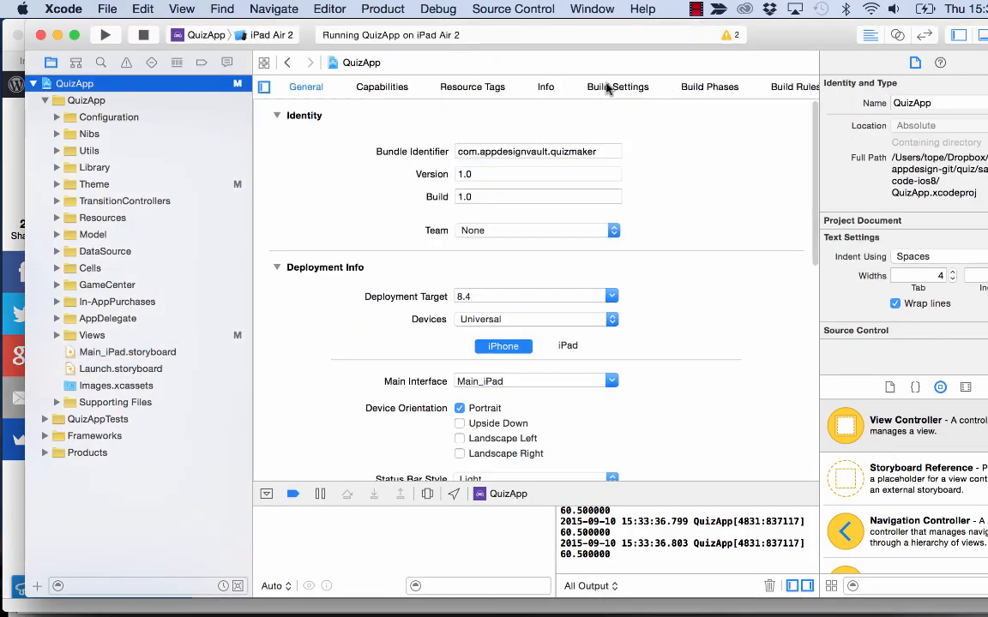
click(618, 87)
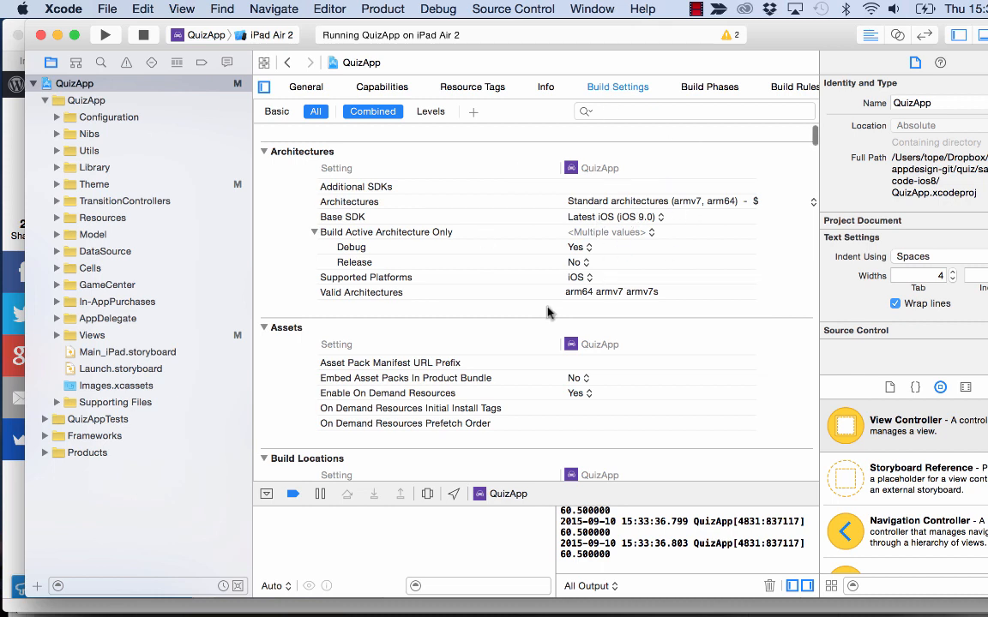
mouse_move(614, 221)
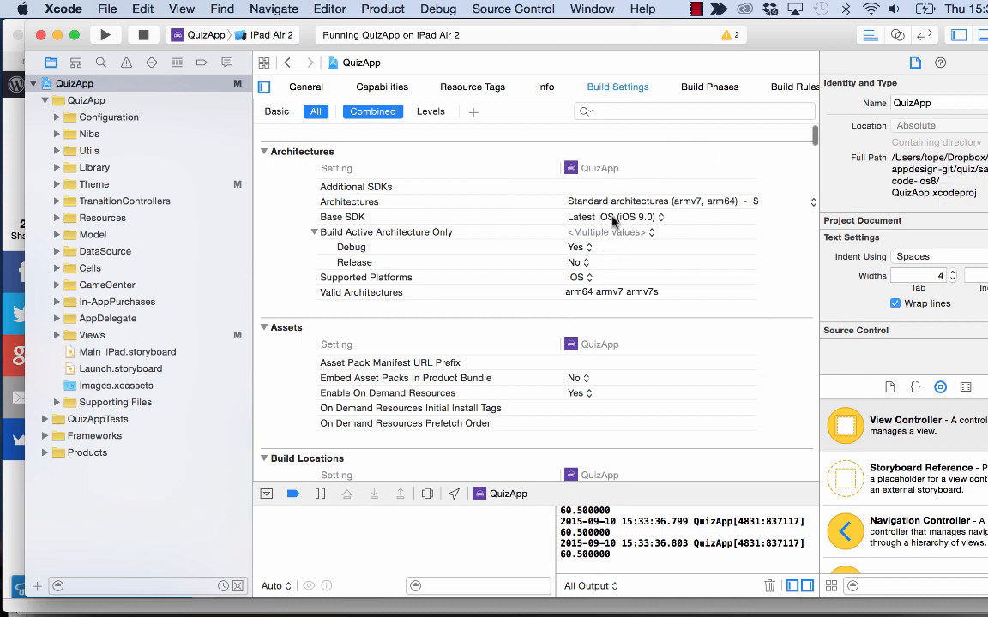
mouse_move(334, 86)
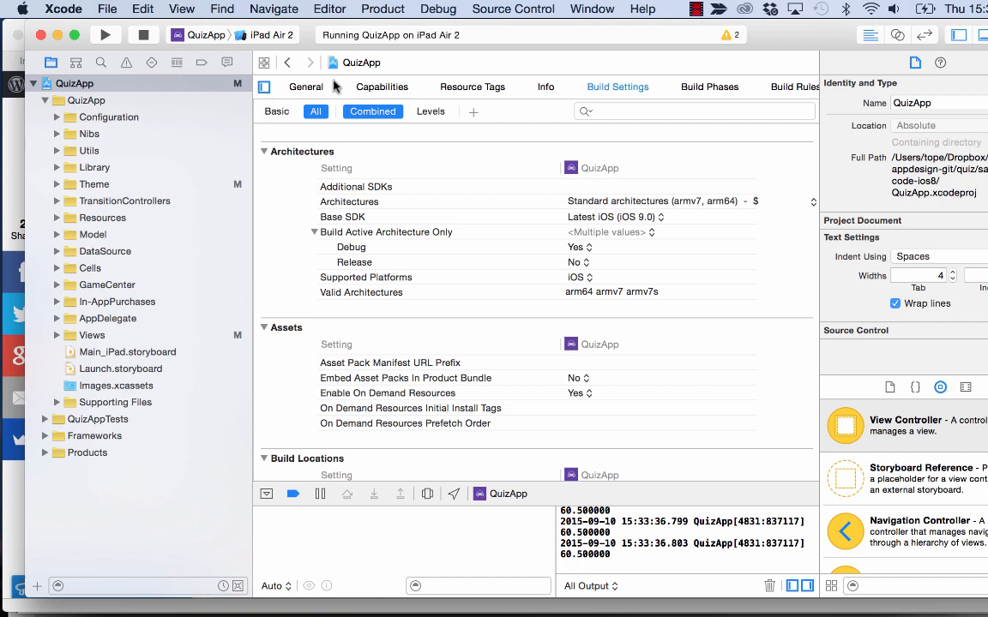
click(306, 87)
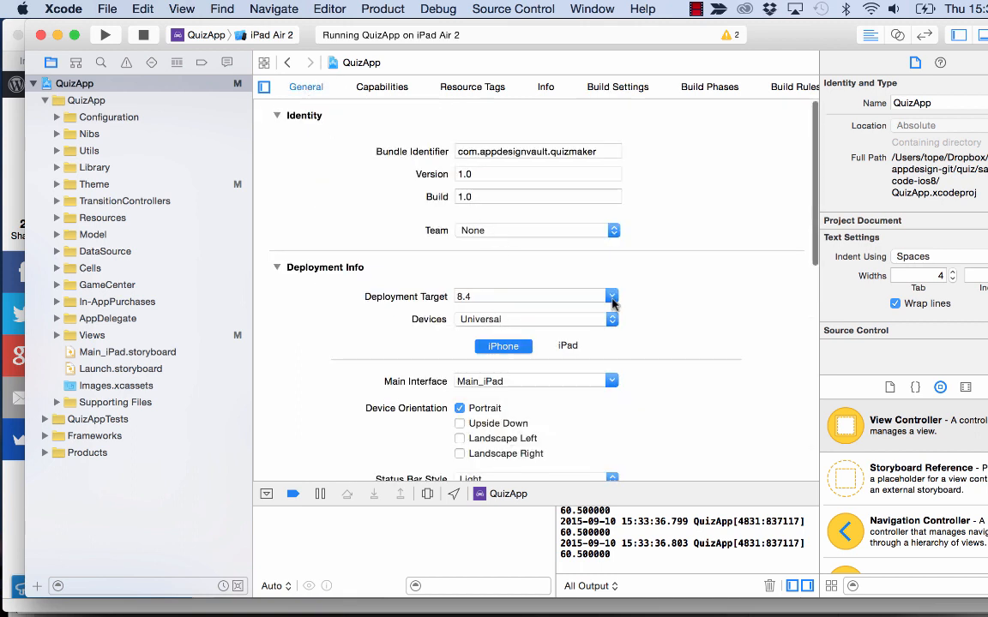
click(611, 296)
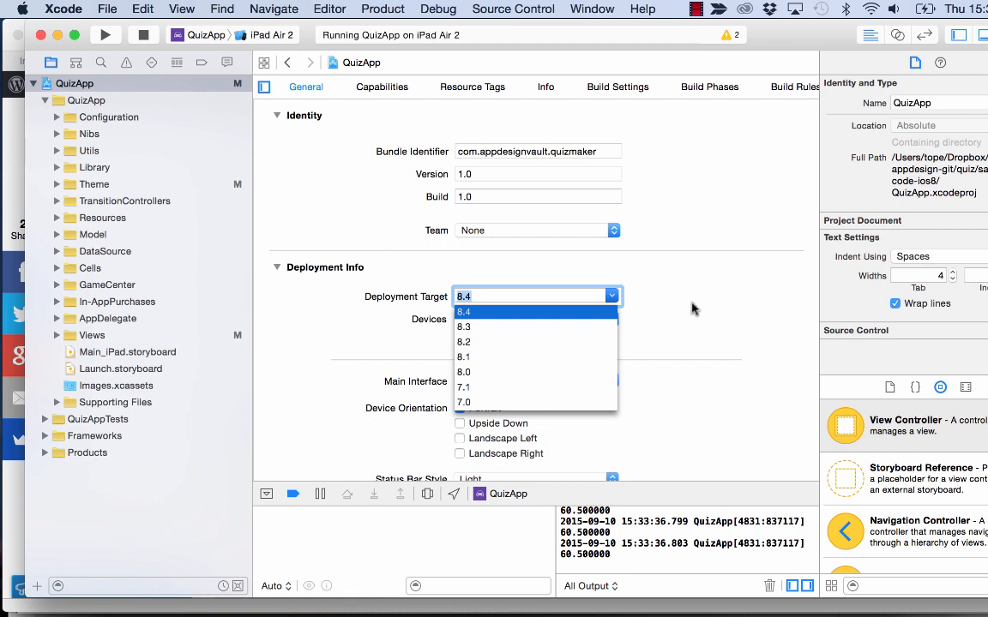
click(463, 311)
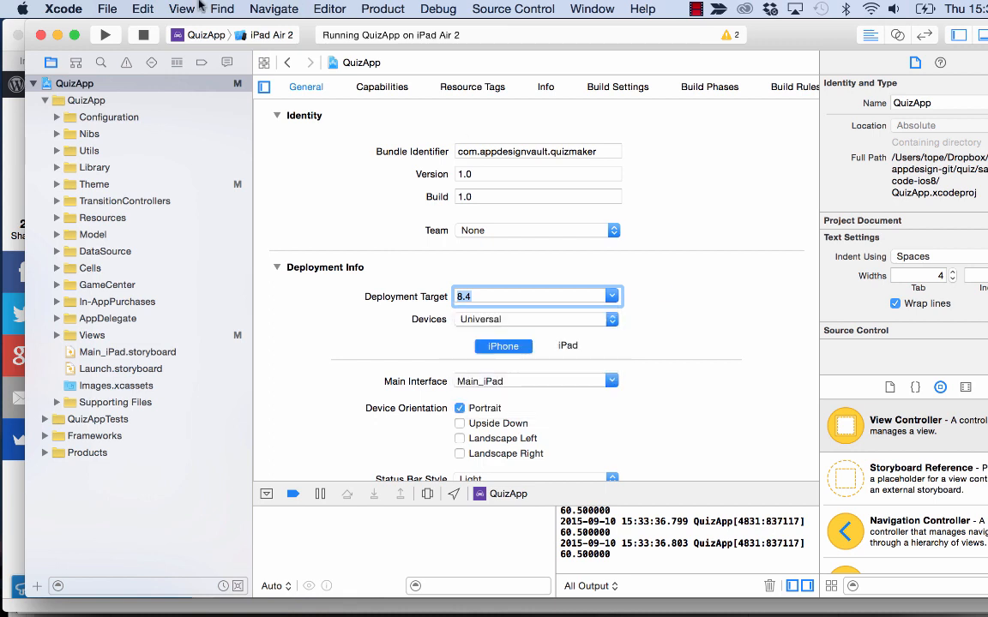
mouse_move(449, 320)
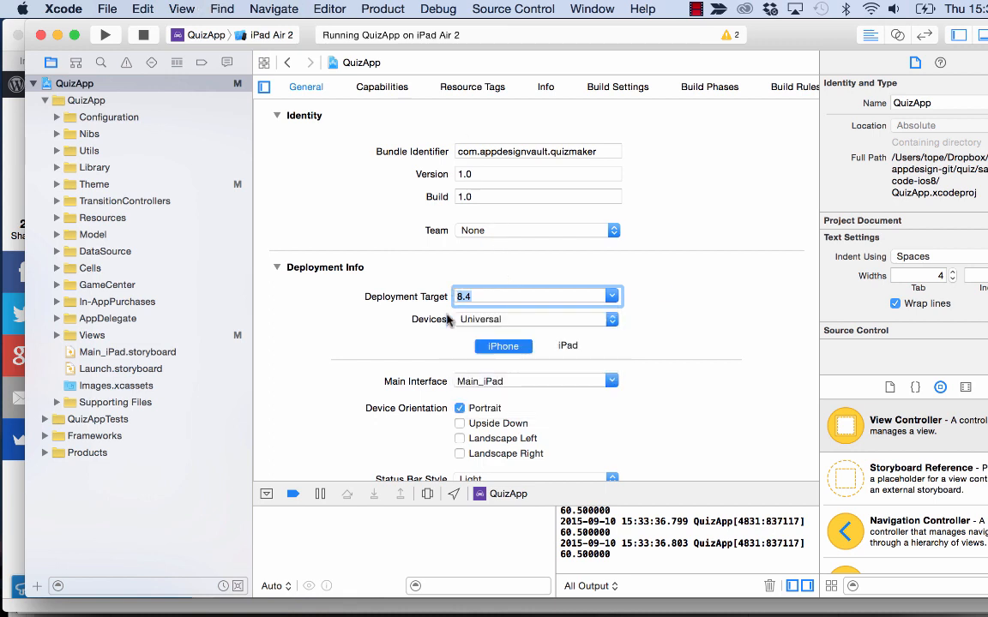
Compare iPhone (portrait only) and iPad (all four orientations) device settings, ending on iPad.
scroll(down, 3)
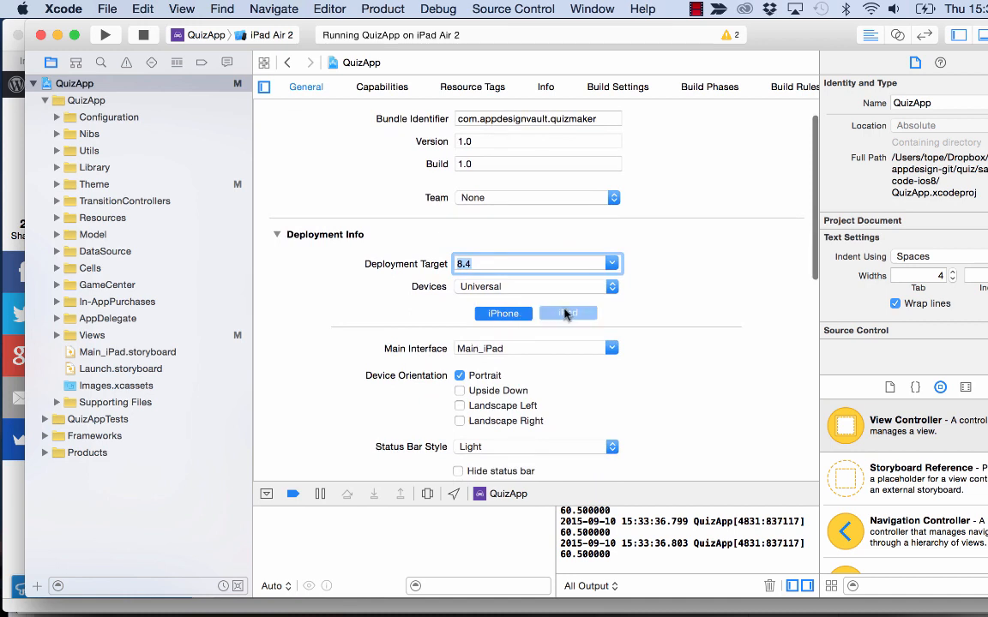
click(568, 313)
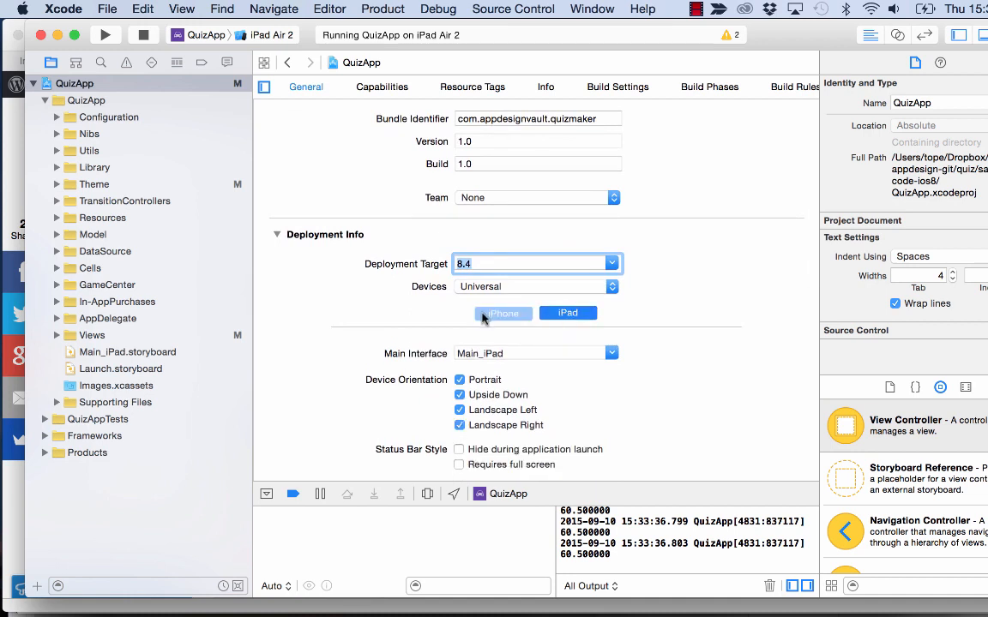
click(503, 313)
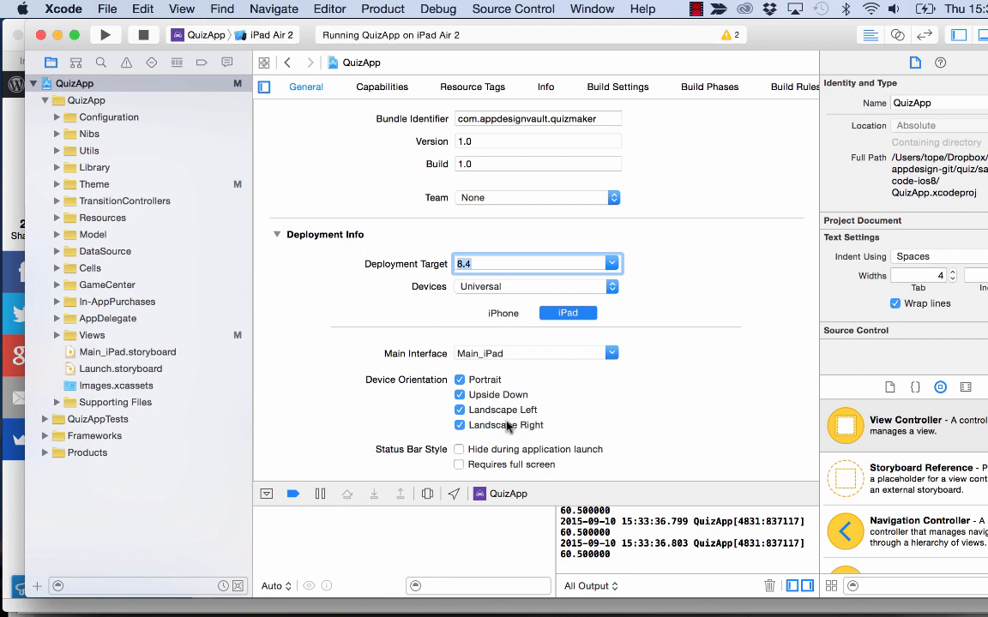
click(502, 313)
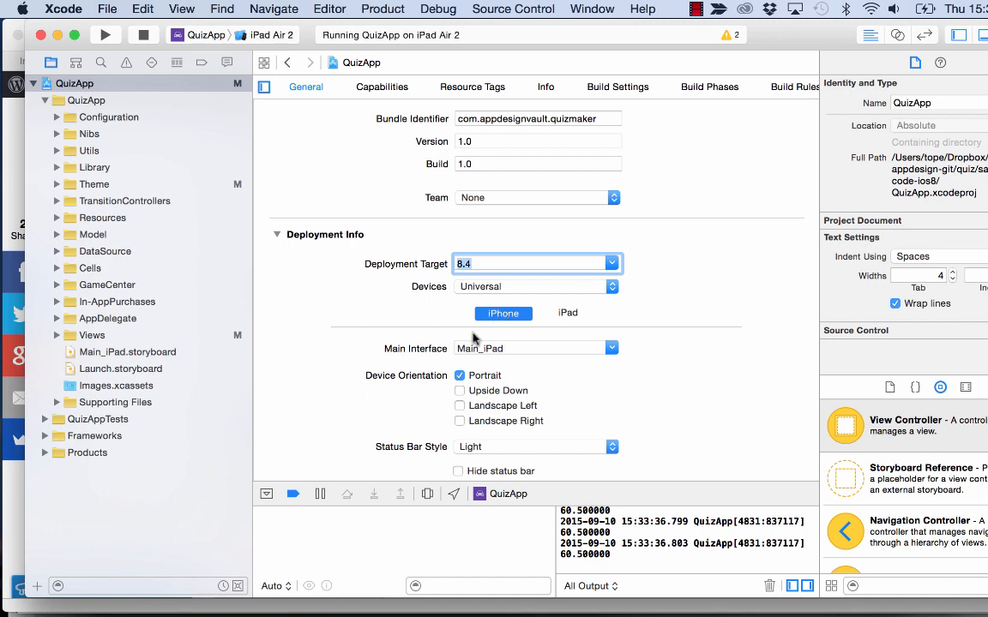
mouse_move(472, 380)
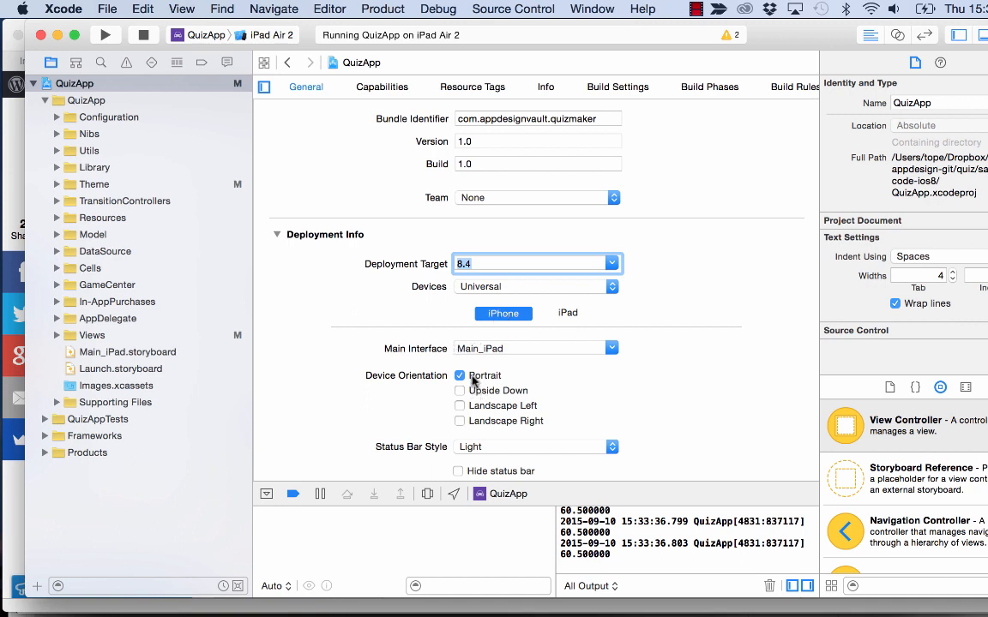
click(567, 313)
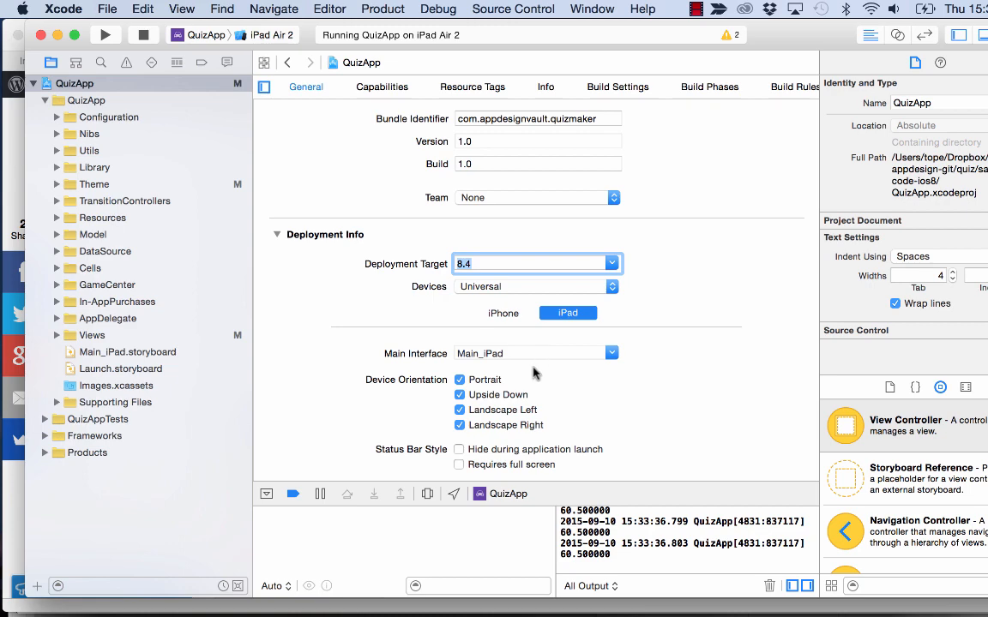
scroll(down, 3)
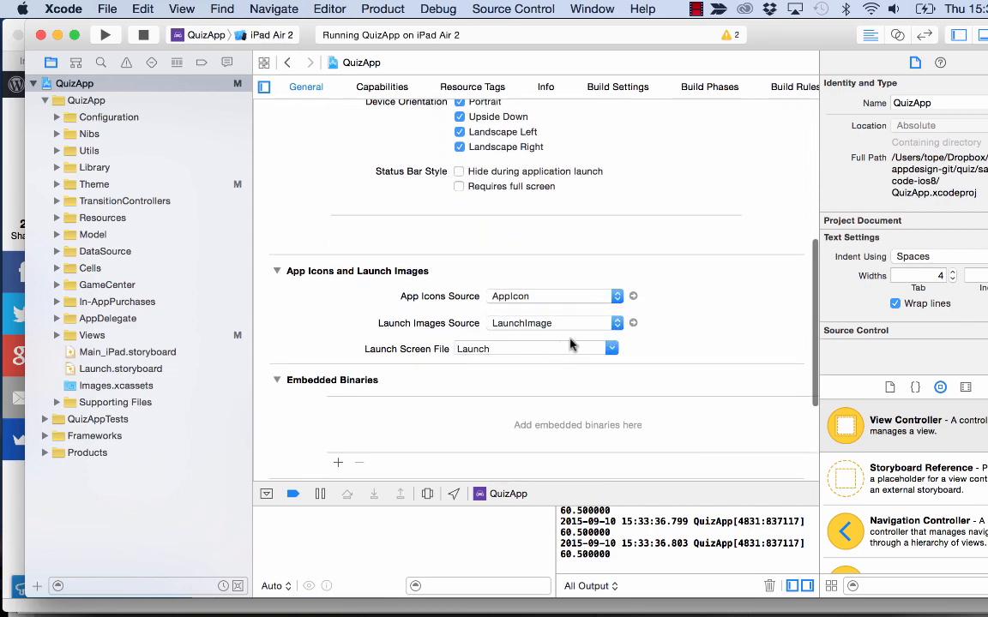
mouse_move(611, 349)
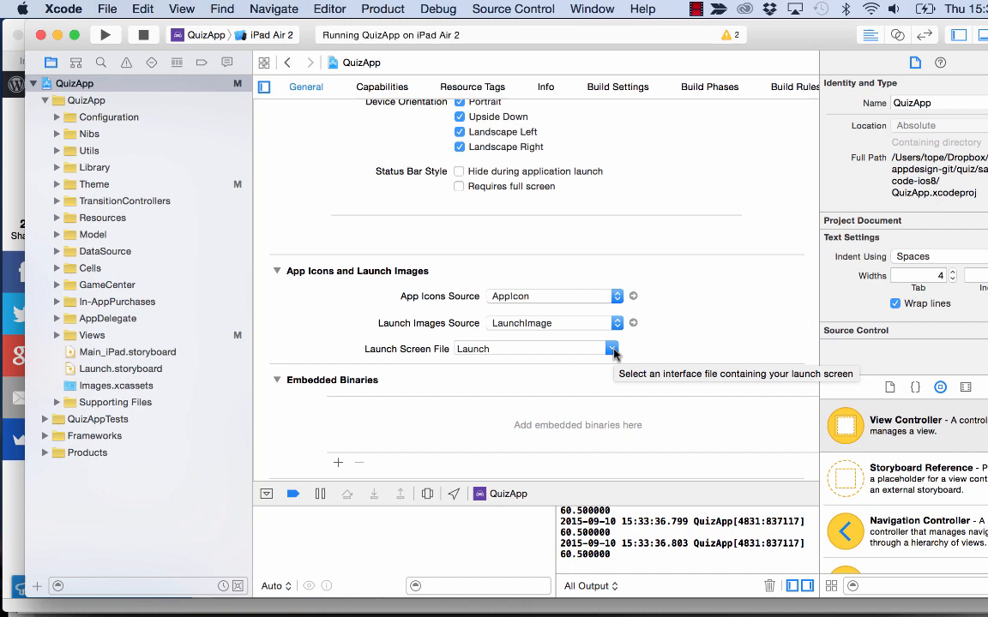
click(611, 349)
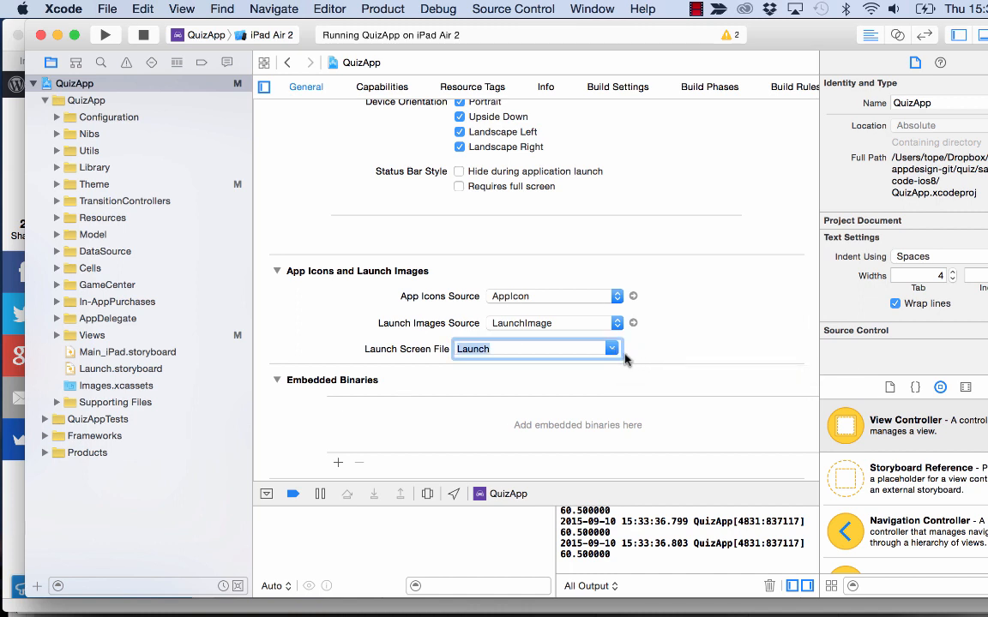
mouse_move(613, 349)
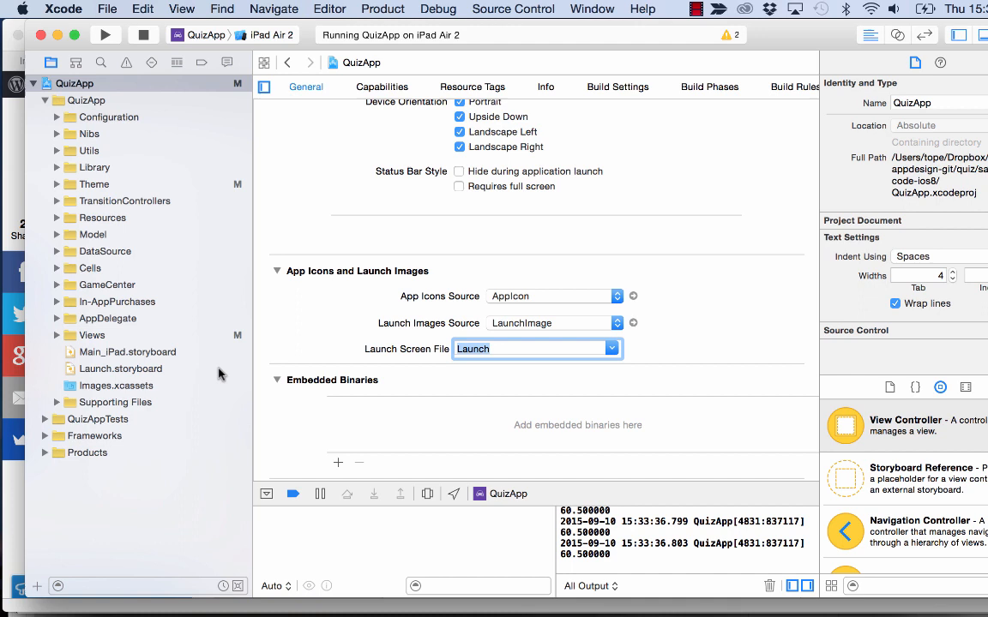
mouse_move(214, 378)
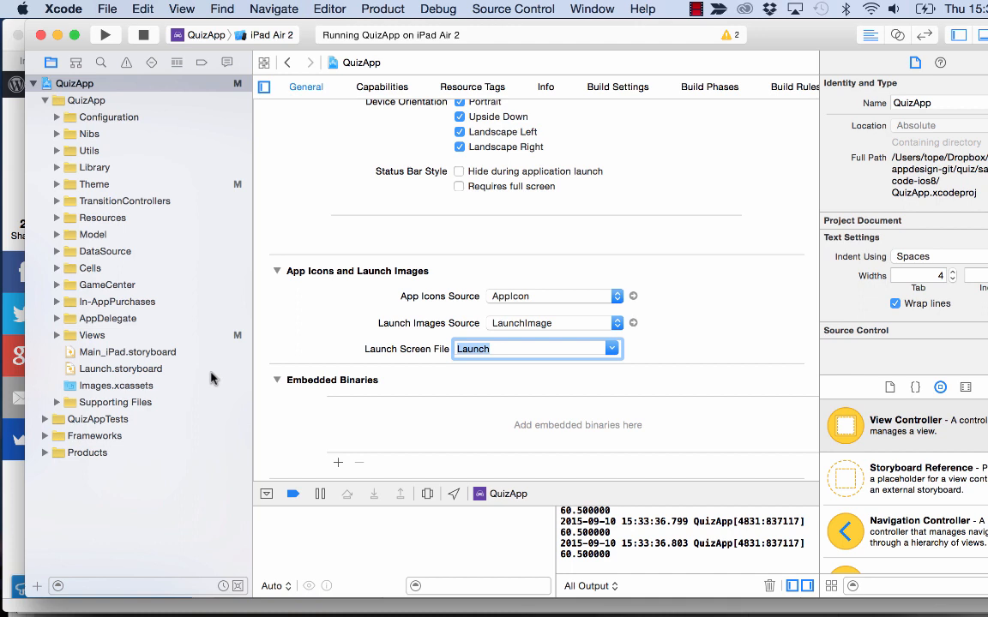
click(127, 352)
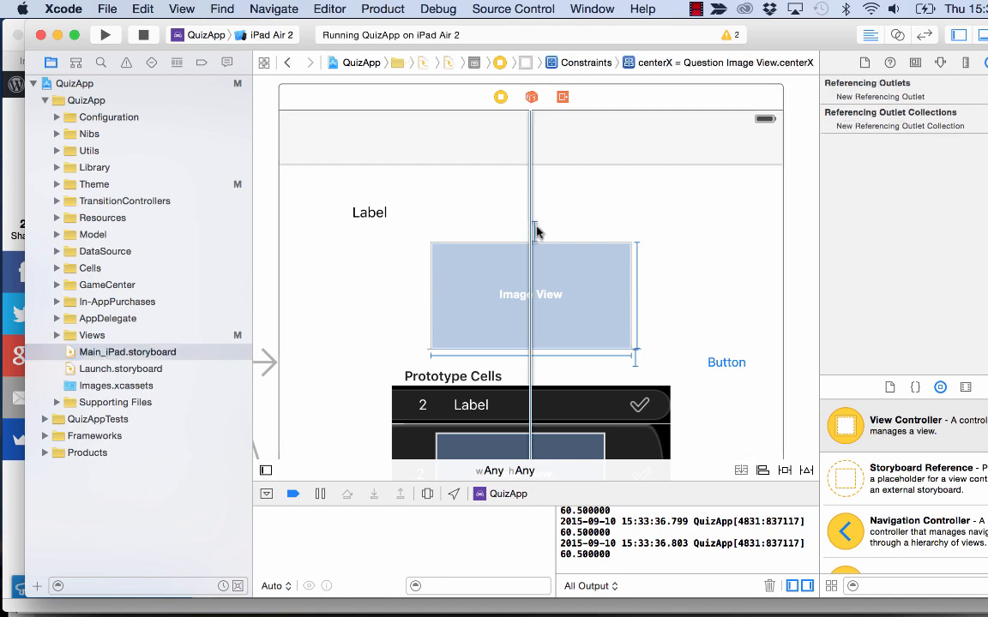
mouse_move(623, 307)
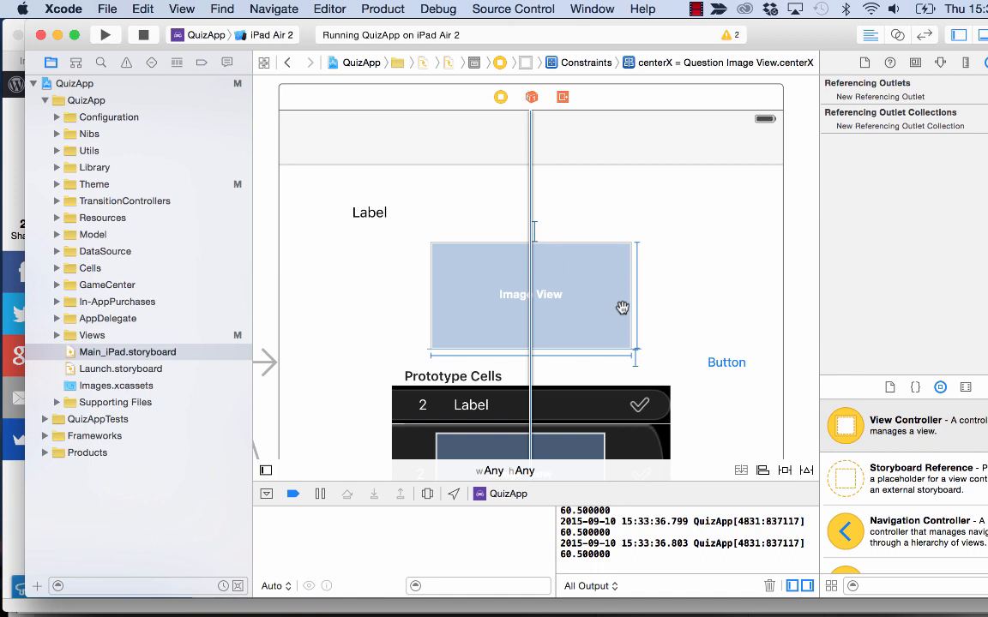
mouse_move(505, 394)
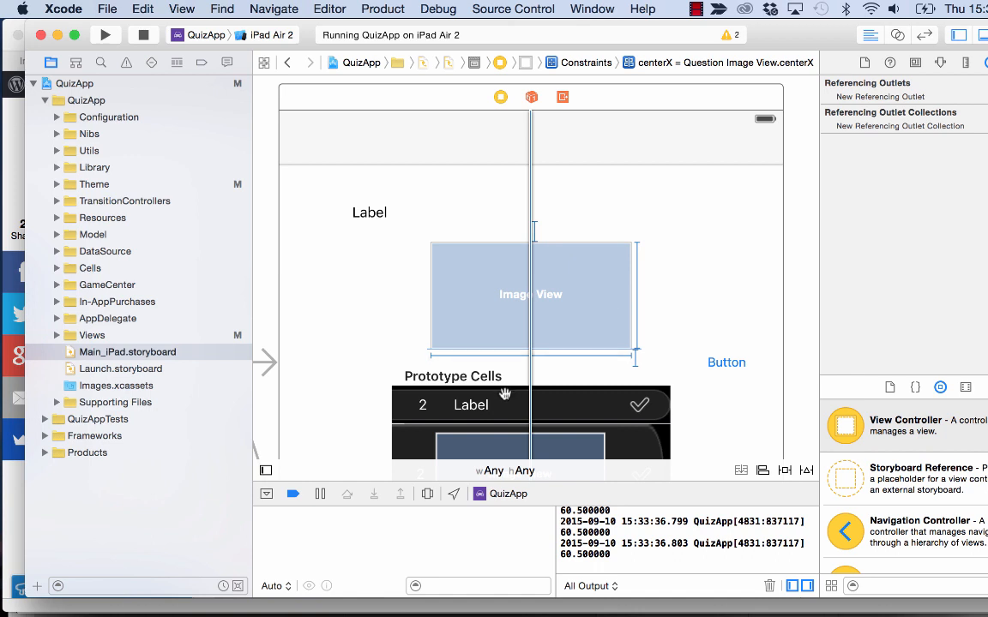